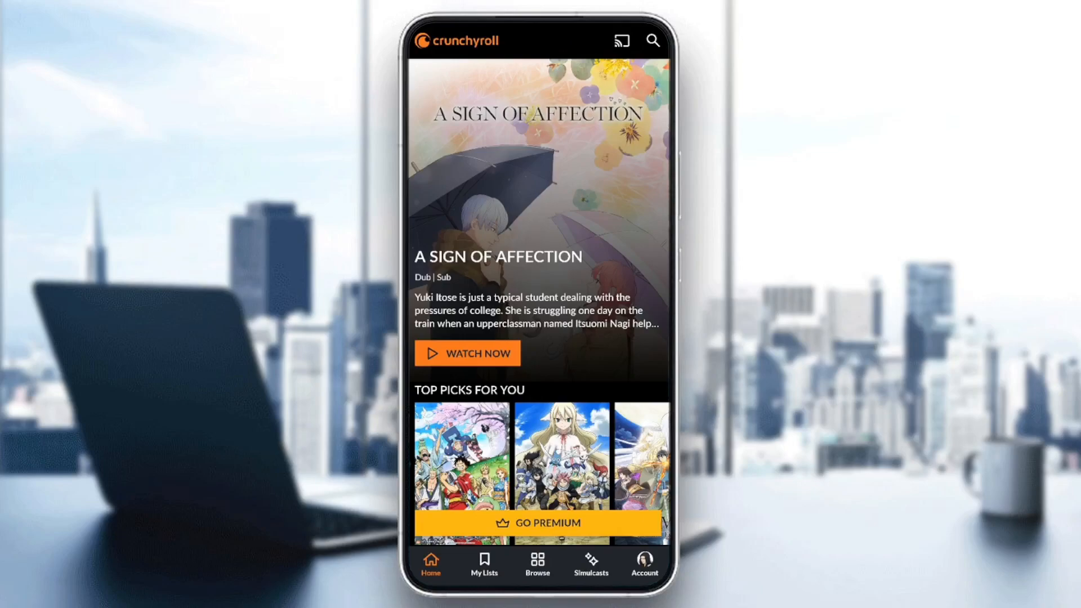
- Reach the Subtitles/CC Language list via the Account tab, with English chosen
scroll(down, 3)
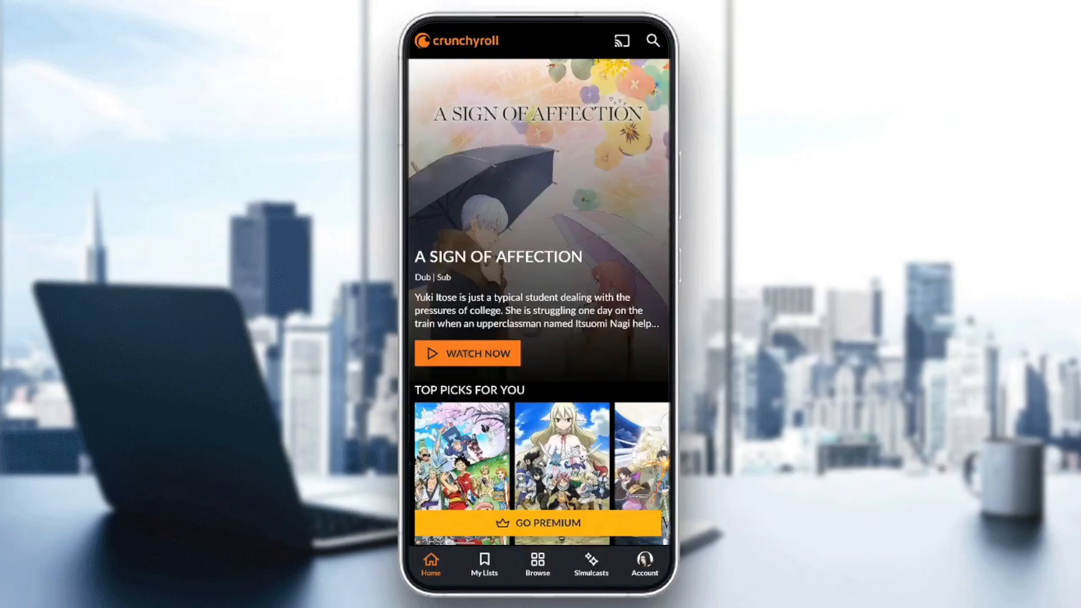
click(643, 565)
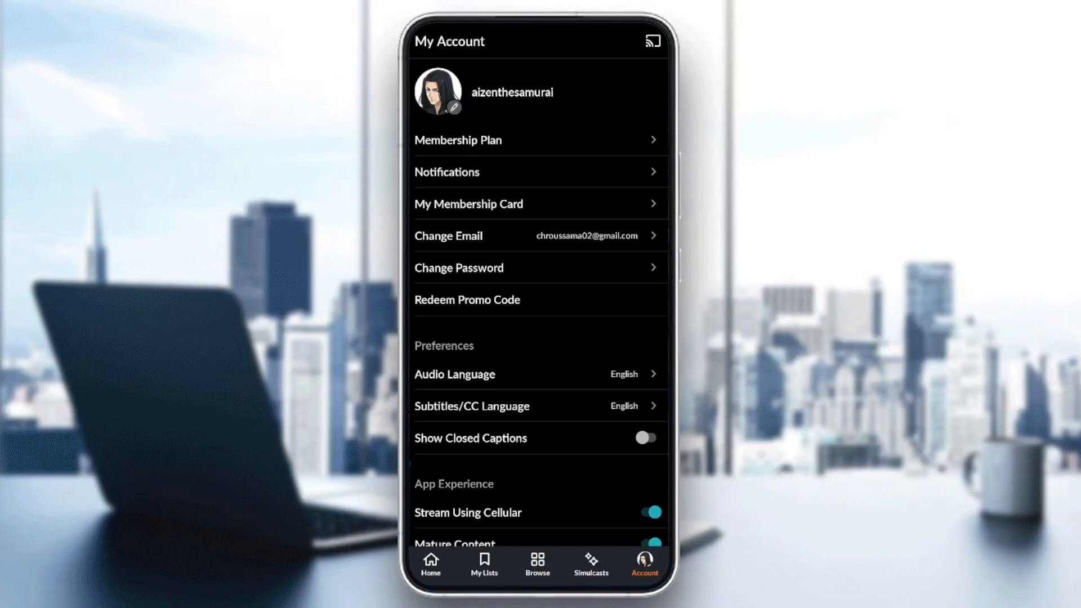
click(472, 407)
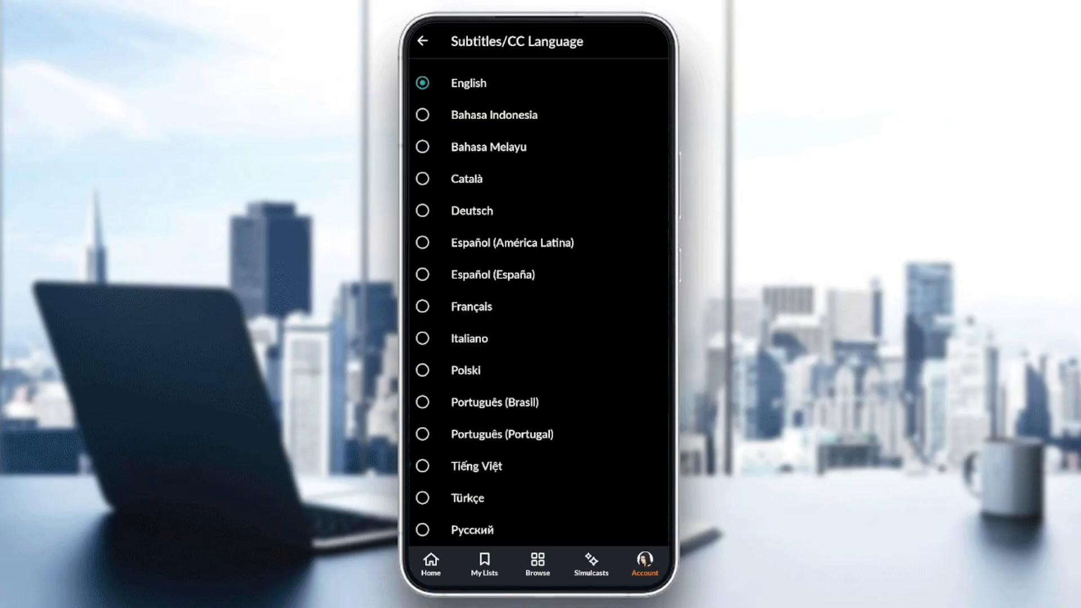
- Switch the subtitle language to None, then back to English, and head to device settings
scroll(down, 3)
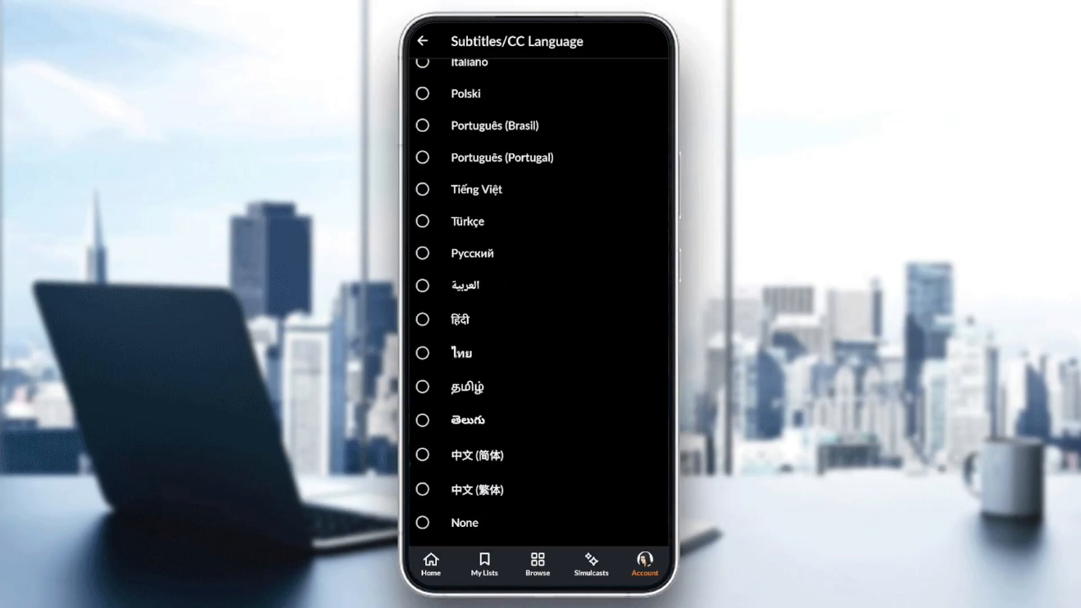
click(422, 522)
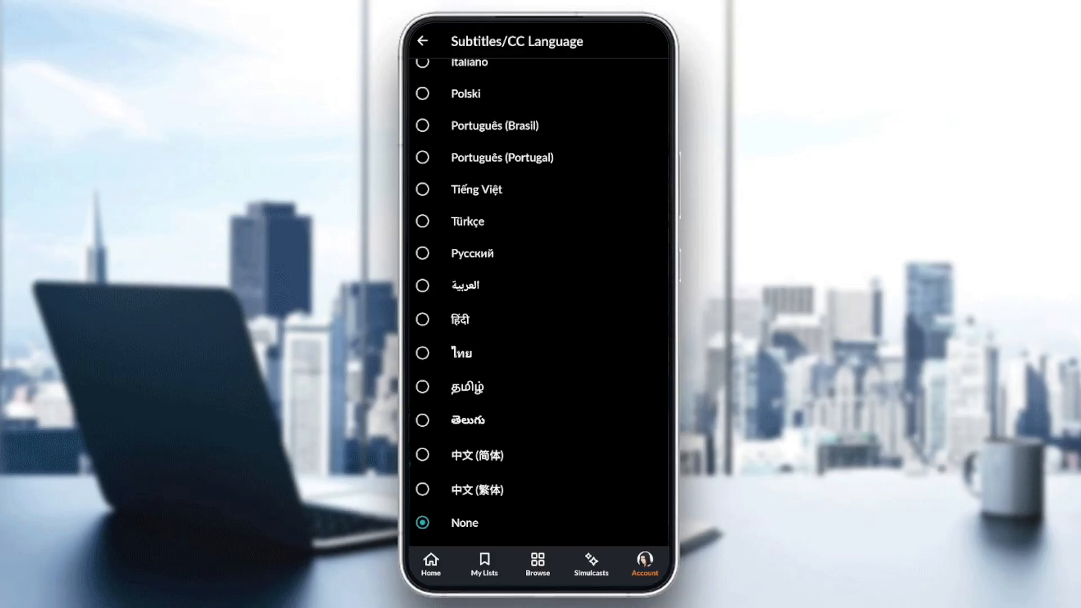
scroll(up, 3)
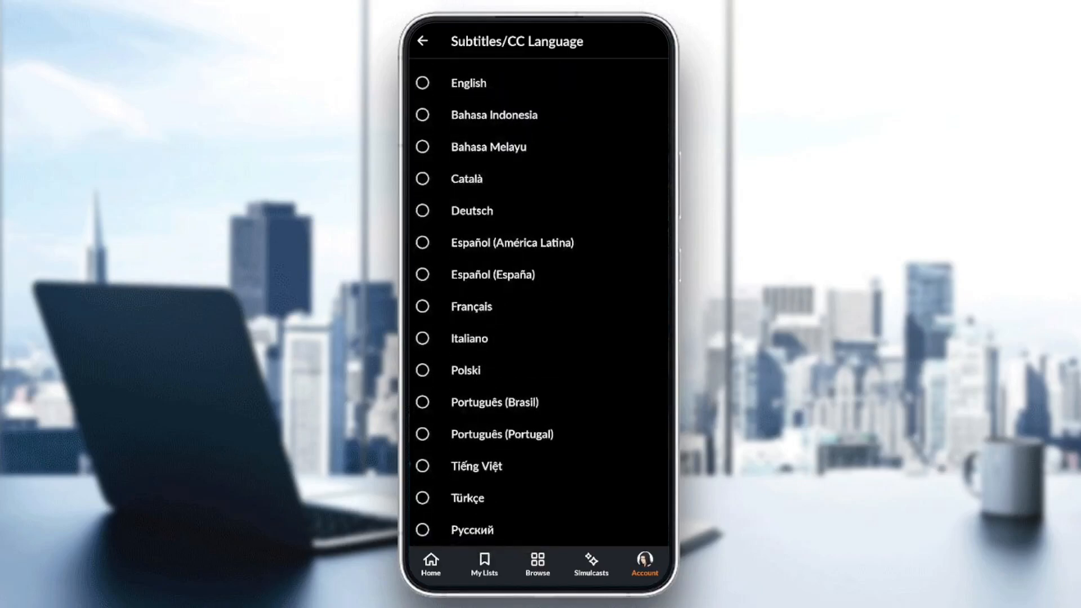
click(424, 82)
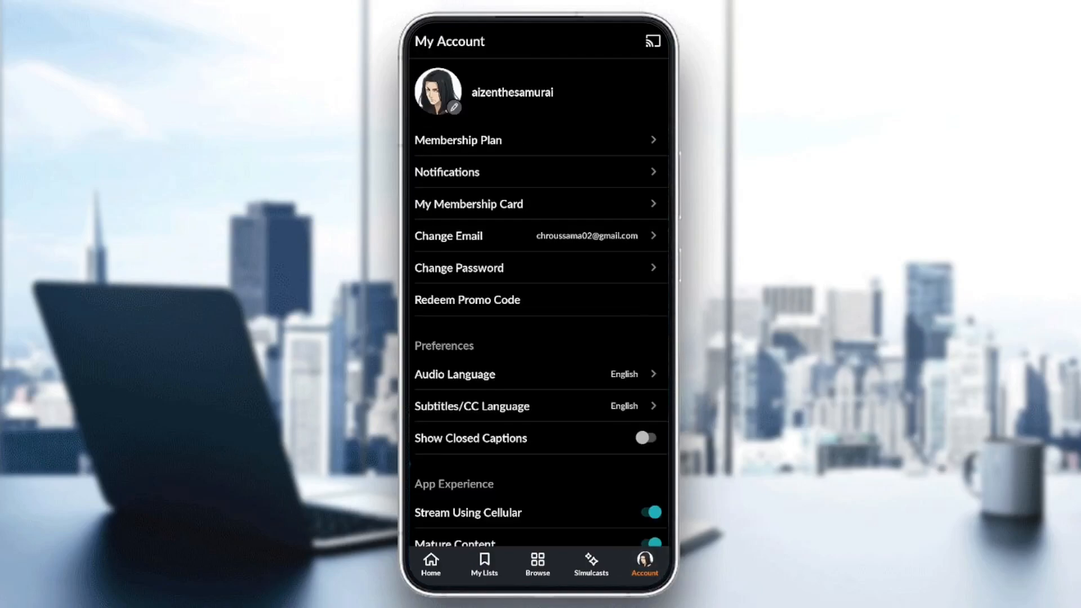
click(430, 565)
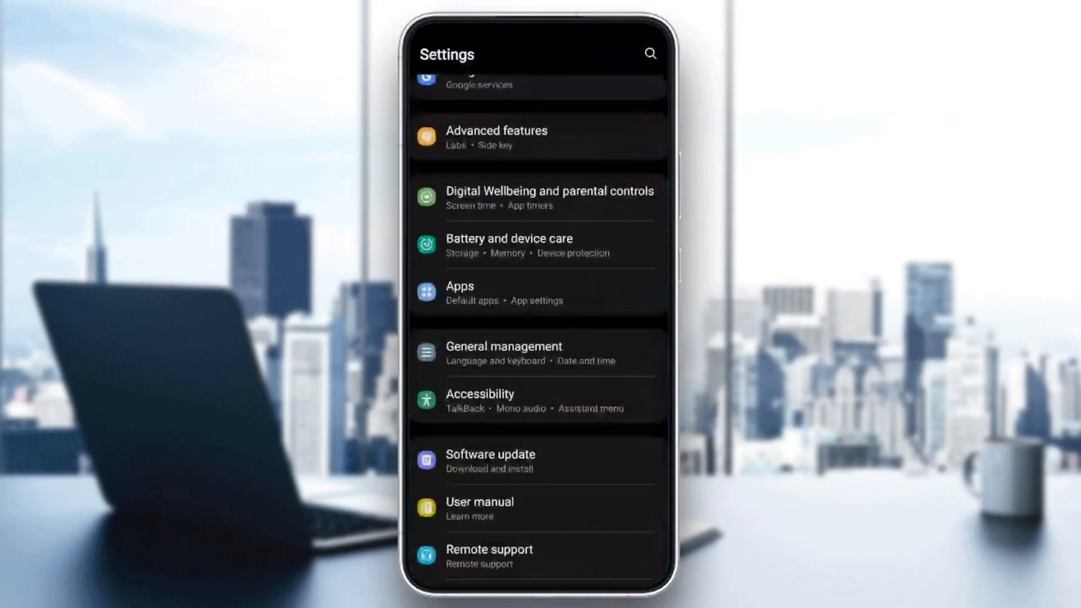
- Scroll down the Android Settings main list toward the Apps category
scroll(down, 3)
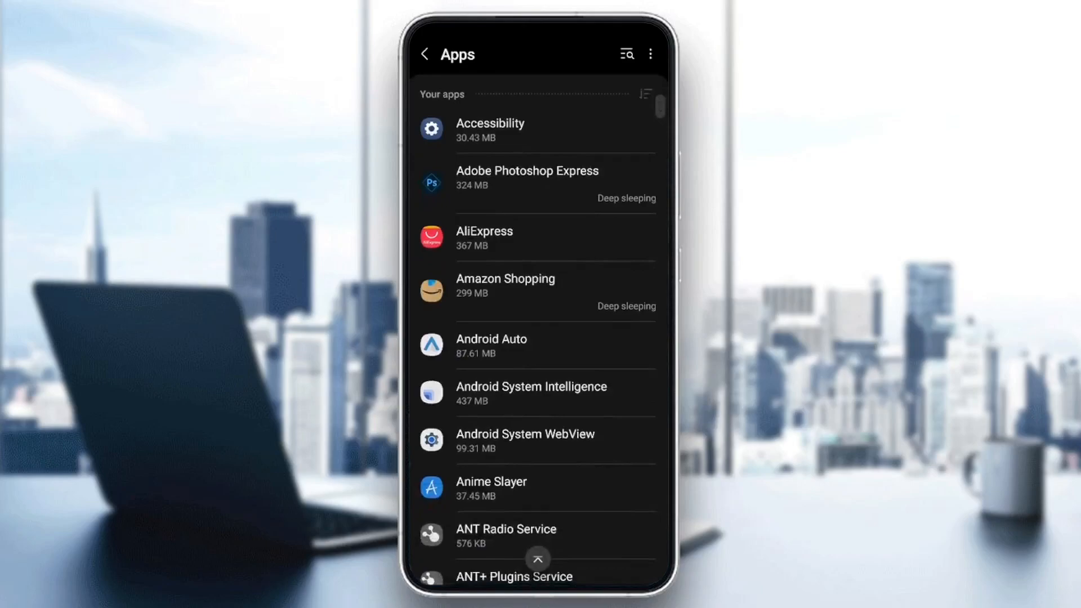
- Scroll the apps list to Crunchyroll and down its App info to Storage (97.63 MB)
scroll(down, 3)
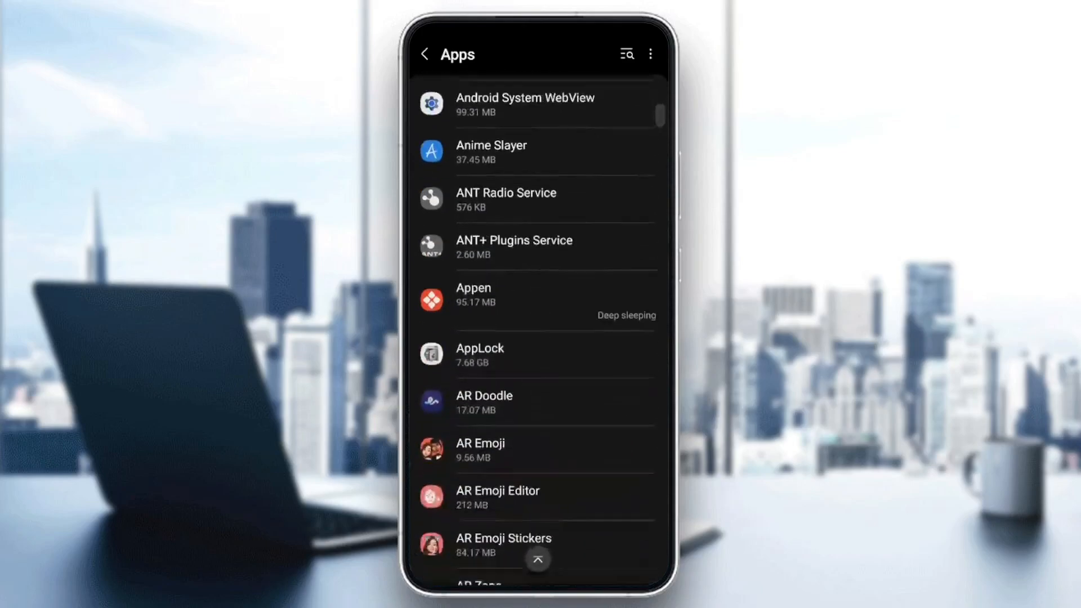
scroll(down, 3)
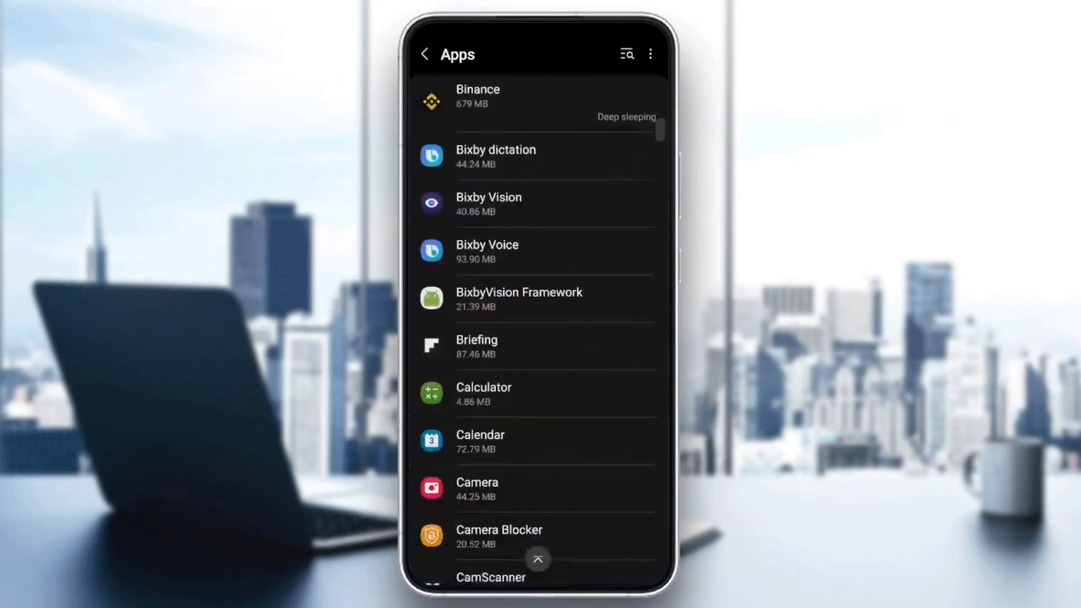
scroll(down, 3)
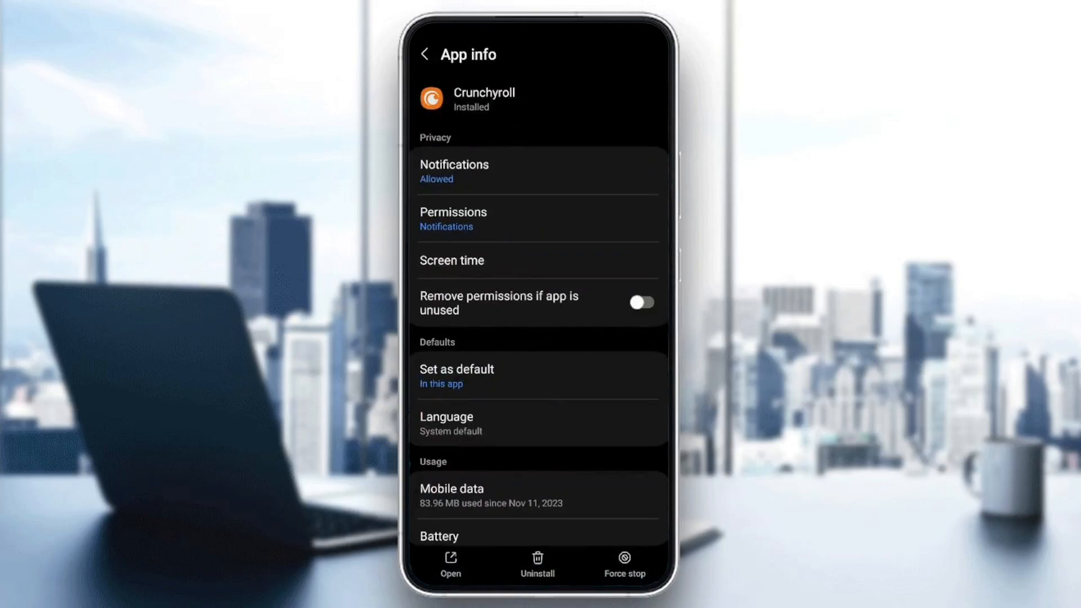
scroll(down, 3)
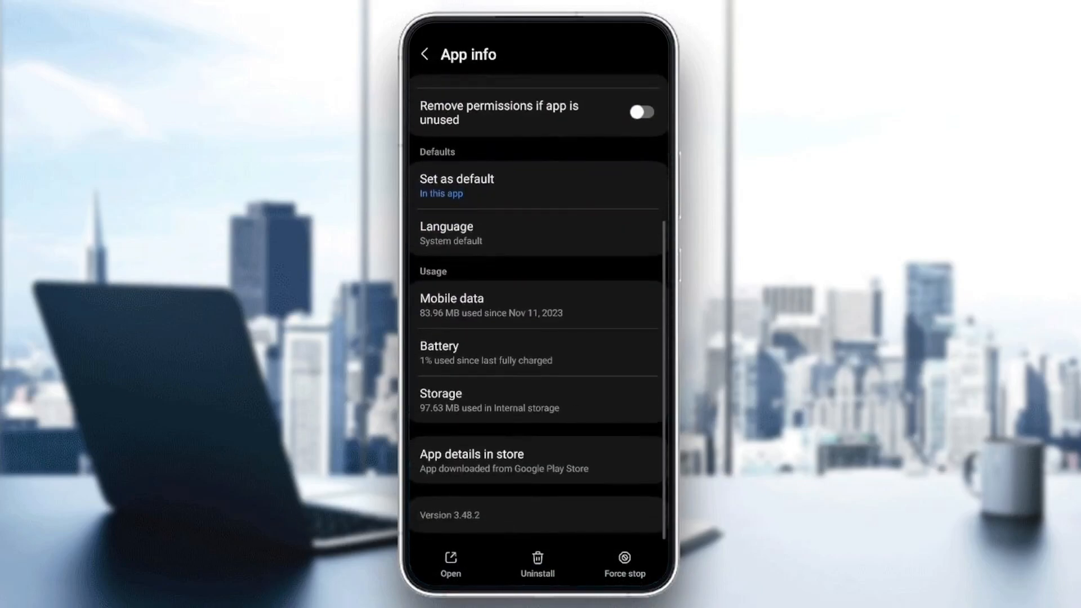